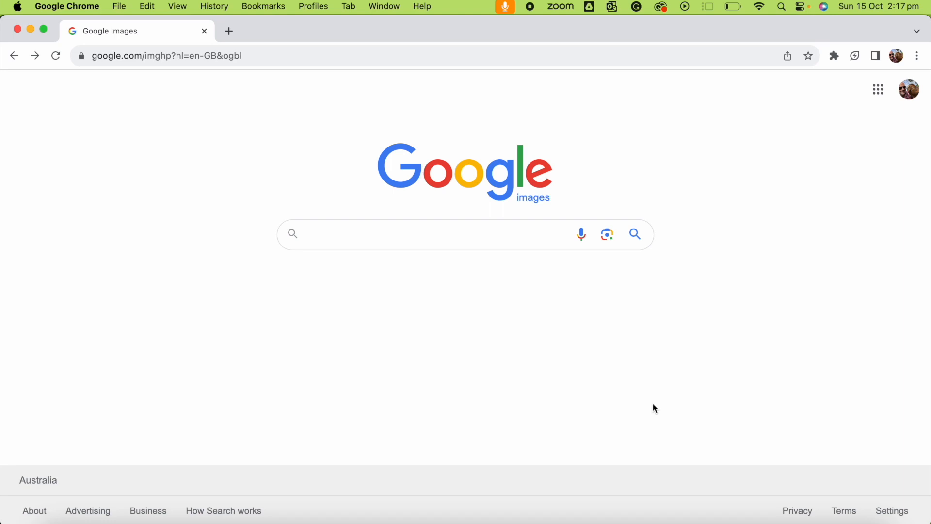
Search Google Images for 'hand plane', then refine the query to 'hand plane black white'
type("hand pl")
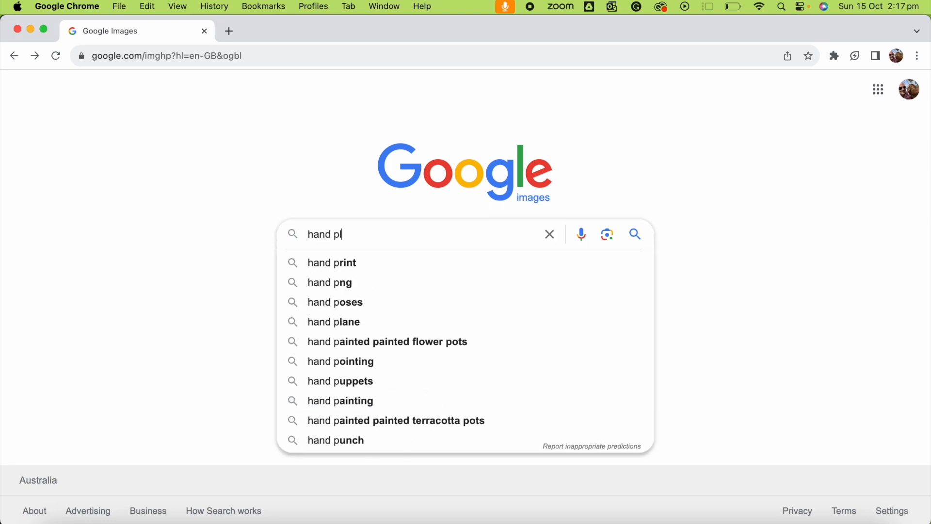
left_click(334, 321)
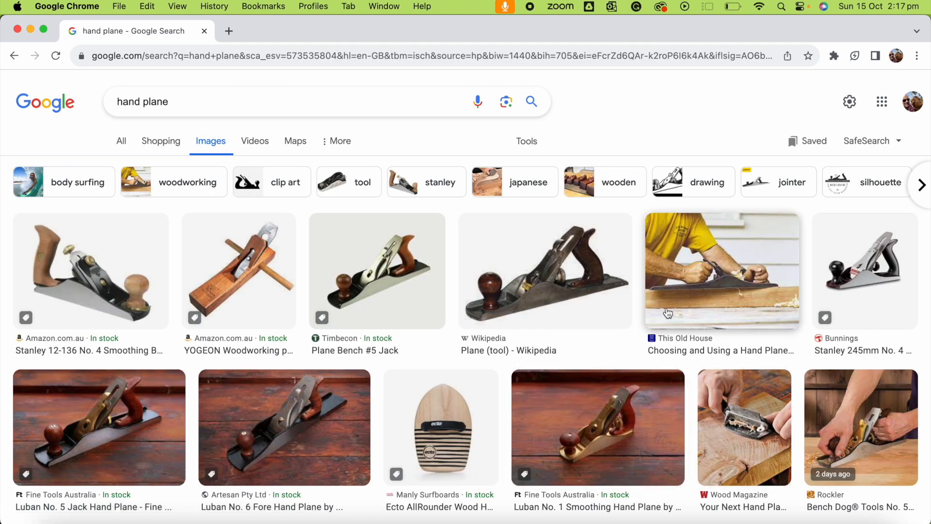
mouse_move(612, 334)
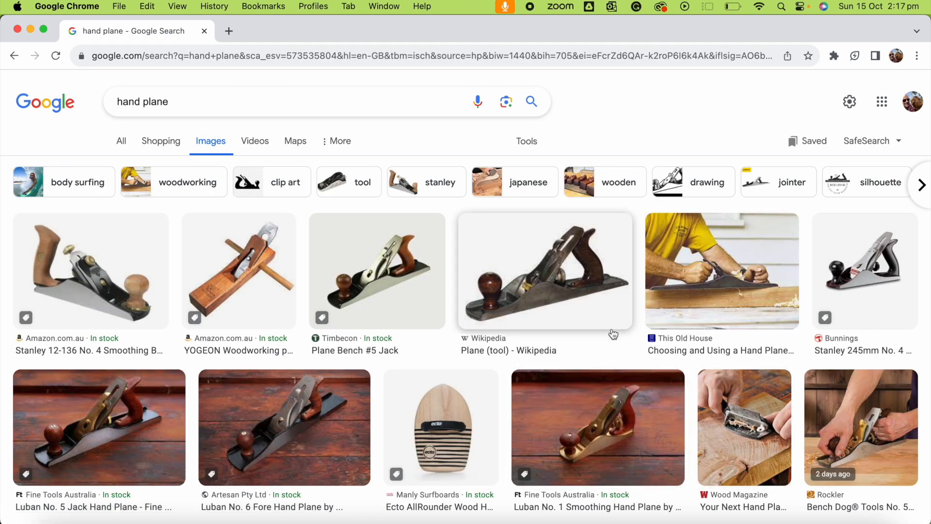
mouse_move(734, 171)
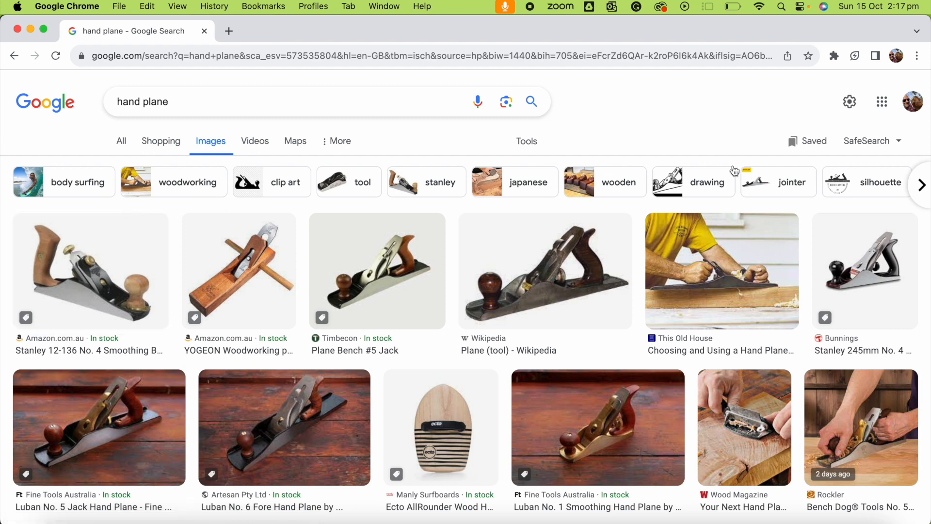
mouse_move(445, 183)
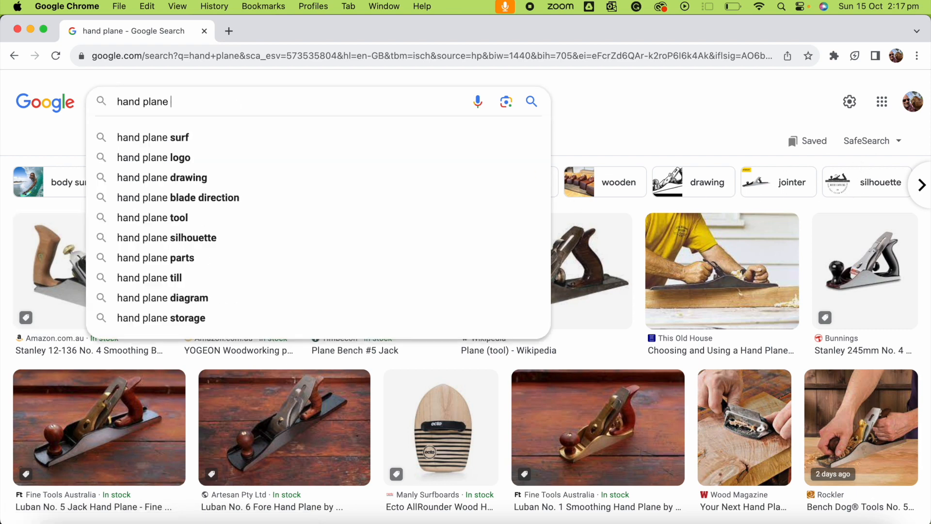
type("black white")
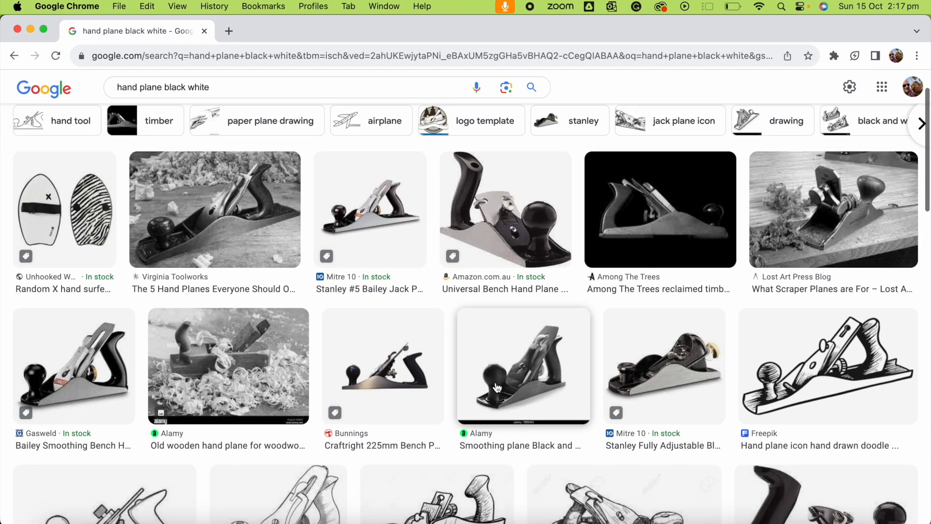
Copy the Freepik hand-drawn hand plane doodle image from the results
scroll("down", 3)
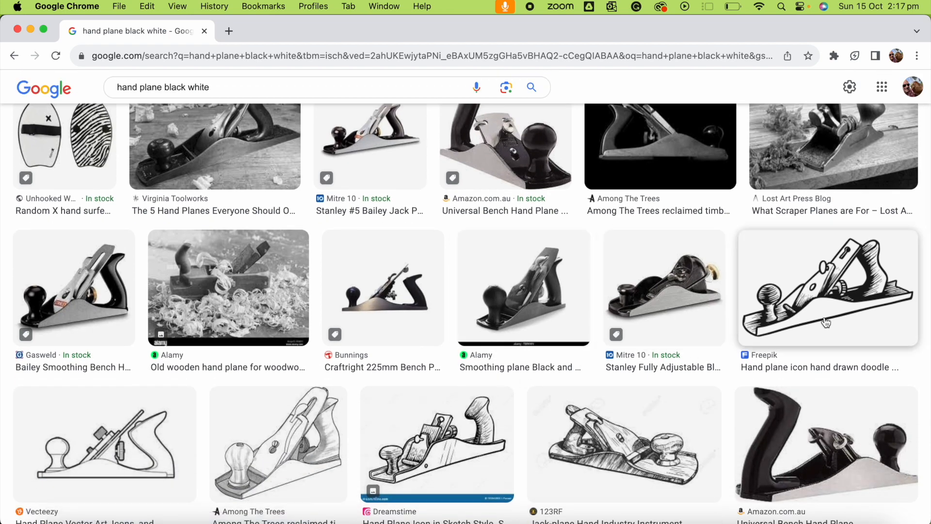
mouse_move(880, 309)
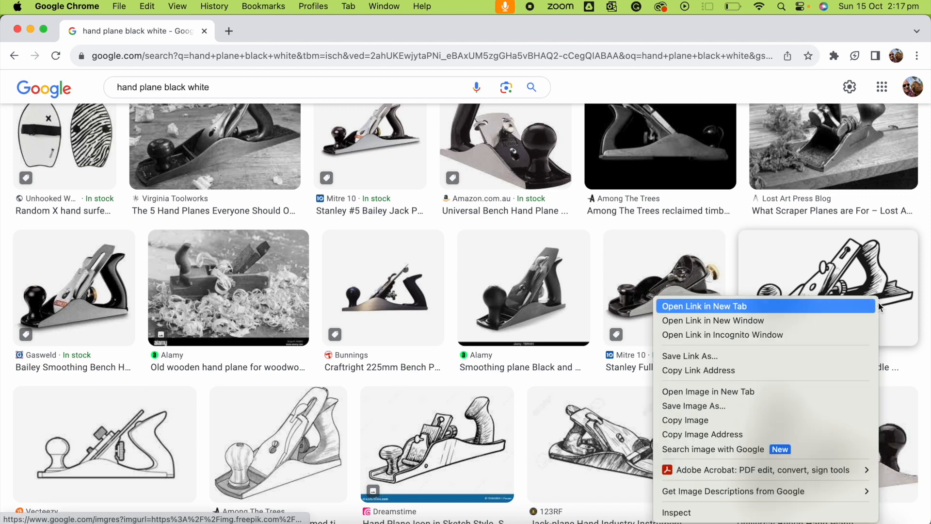
mouse_move(713, 420)
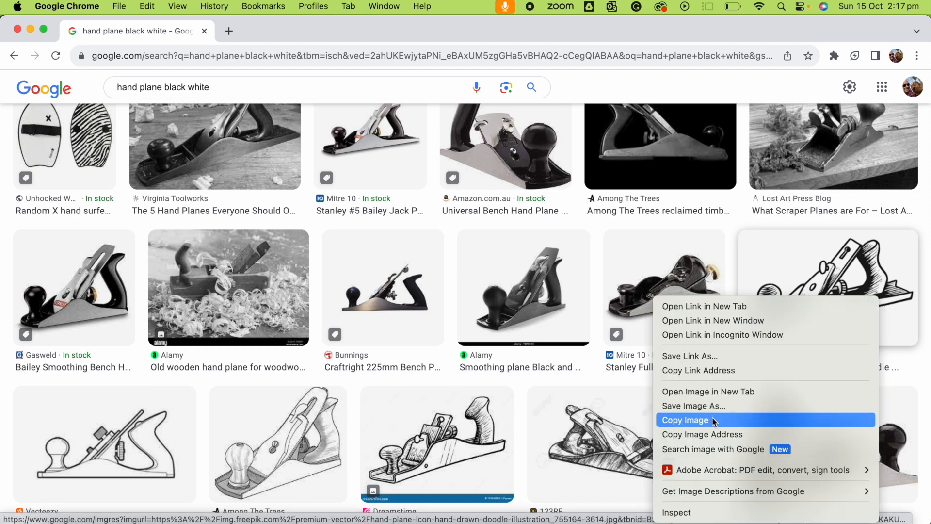
left_click(685, 420)
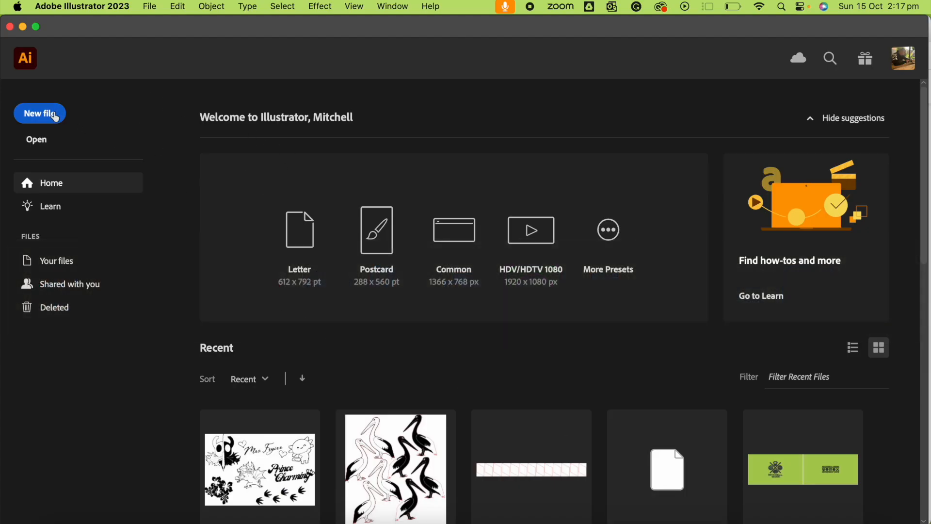
Create a new 230 × 130 mm RGB Color document from the Home screen
left_click(39, 114)
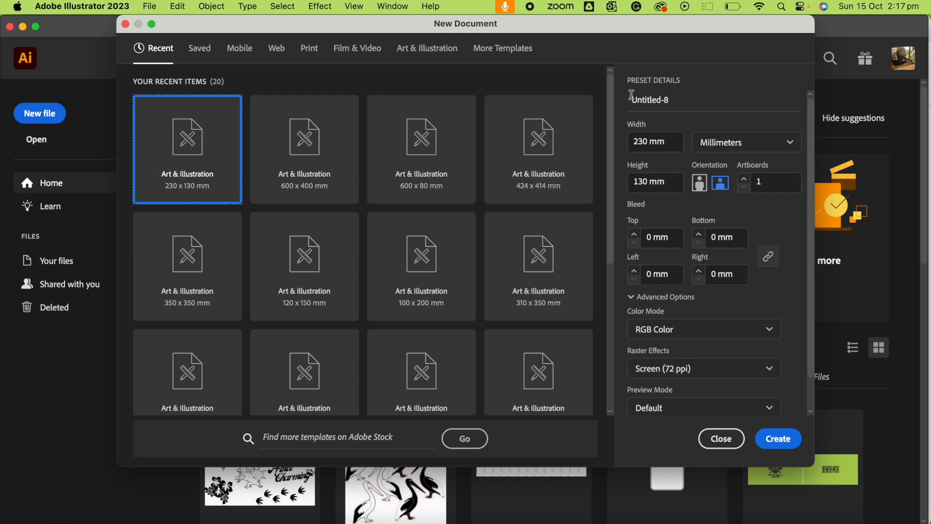
mouse_move(688, 143)
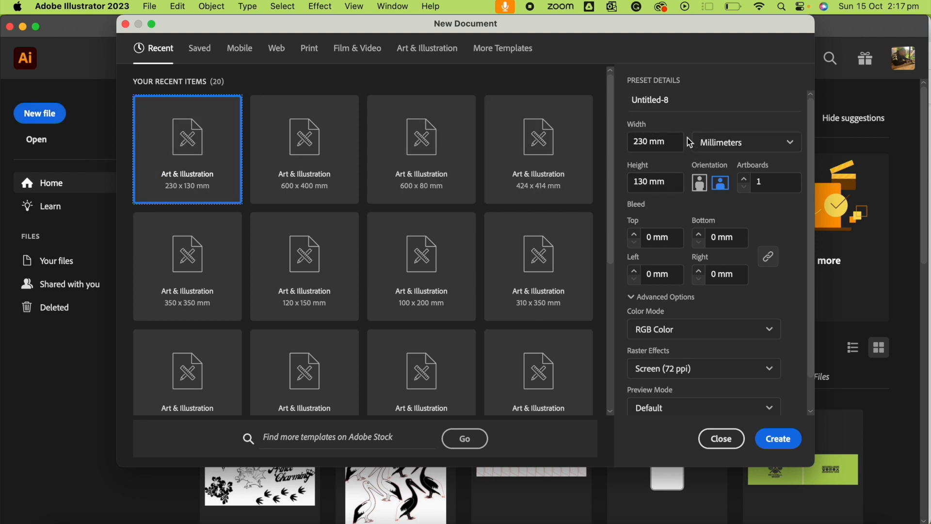
mouse_move(731, 142)
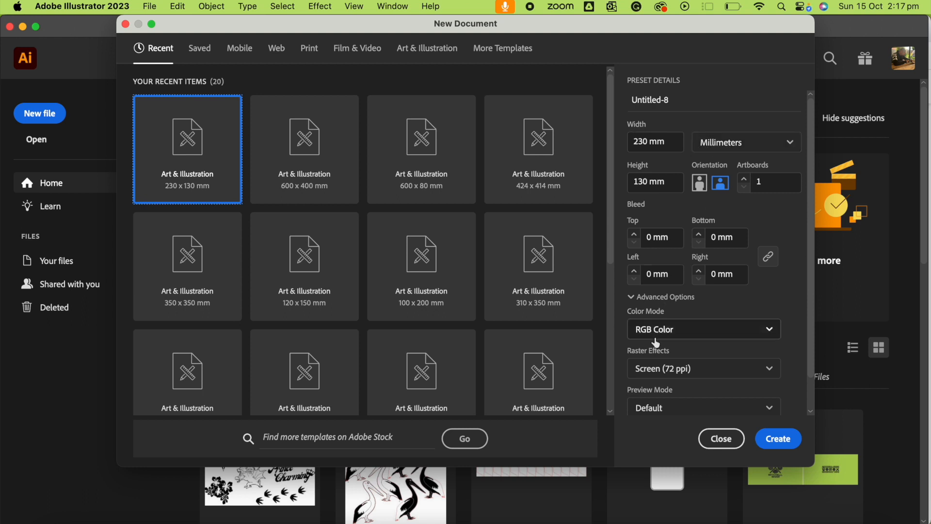
mouse_move(679, 339)
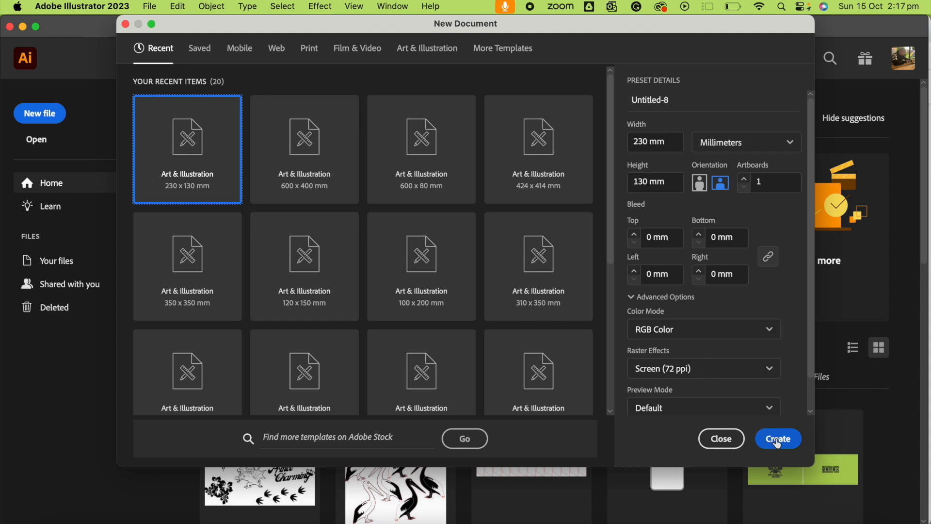
left_click(777, 439)
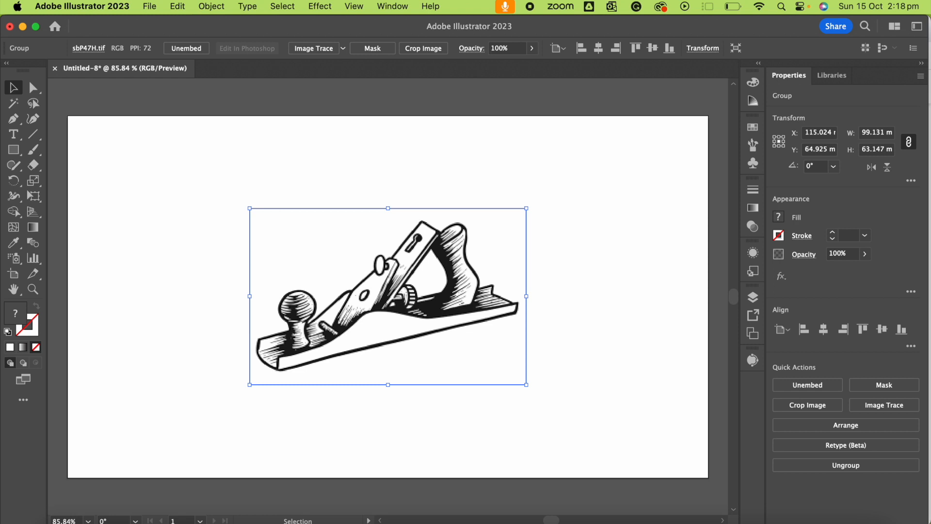
mouse_move(868, 357)
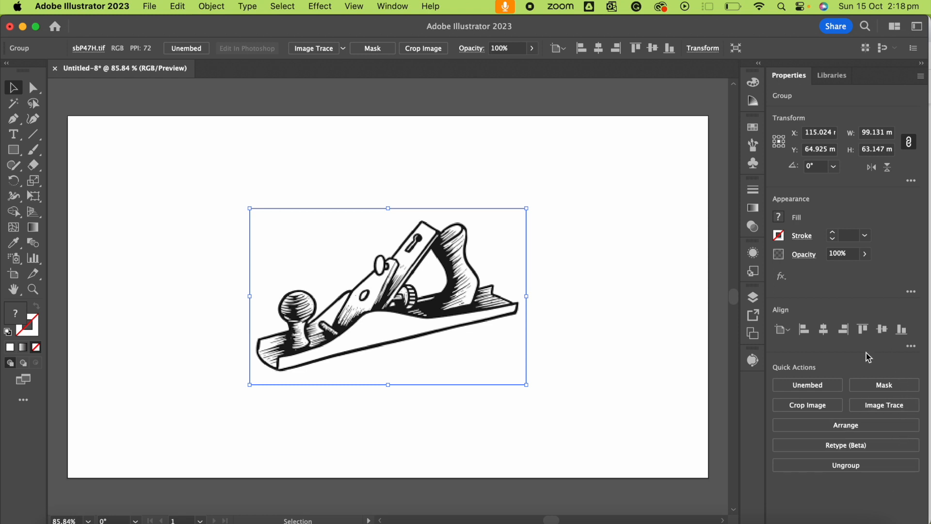
mouse_move(903, 444)
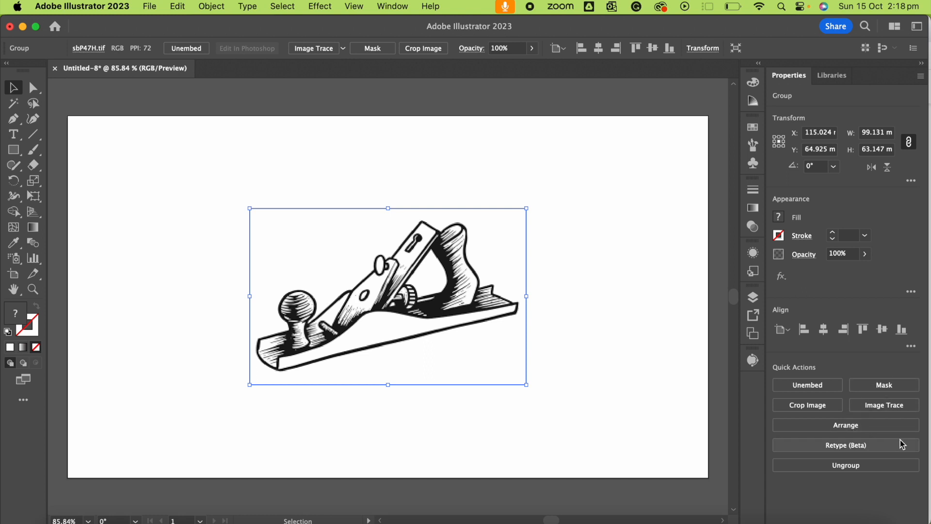
mouse_move(850, 453)
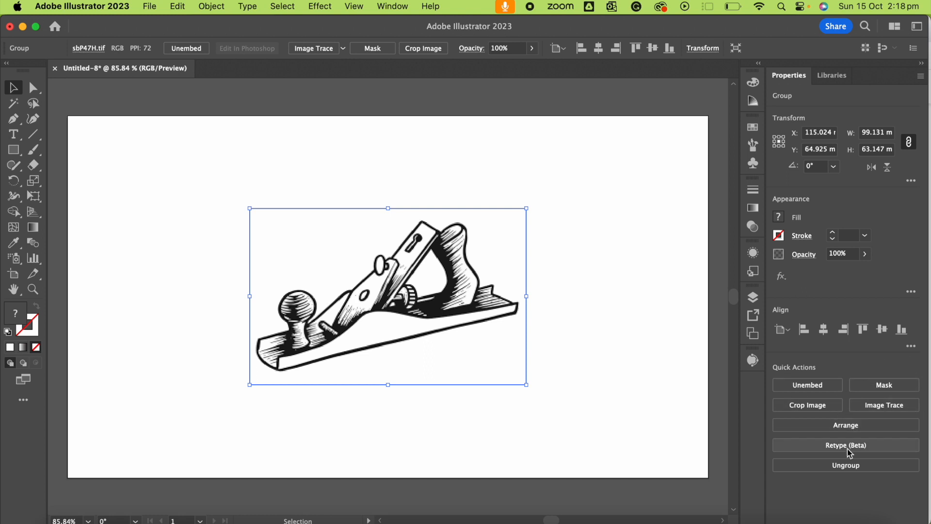
mouse_move(846, 446)
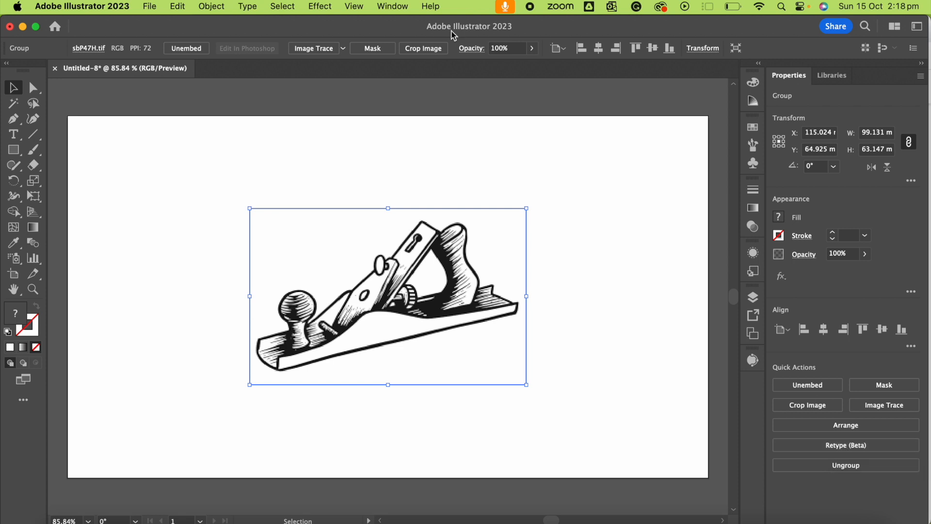
Show the Image Trace panel via the Window menu
left_click(393, 7)
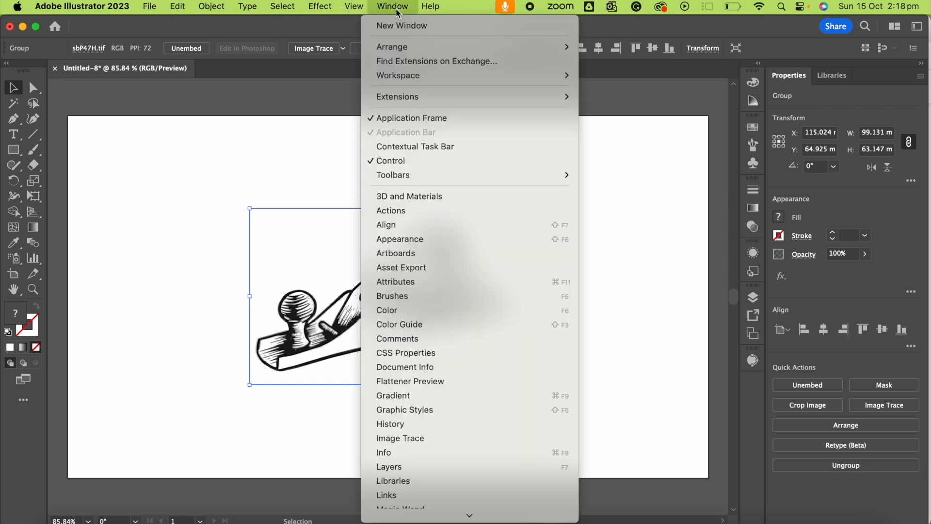
mouse_move(452, 466)
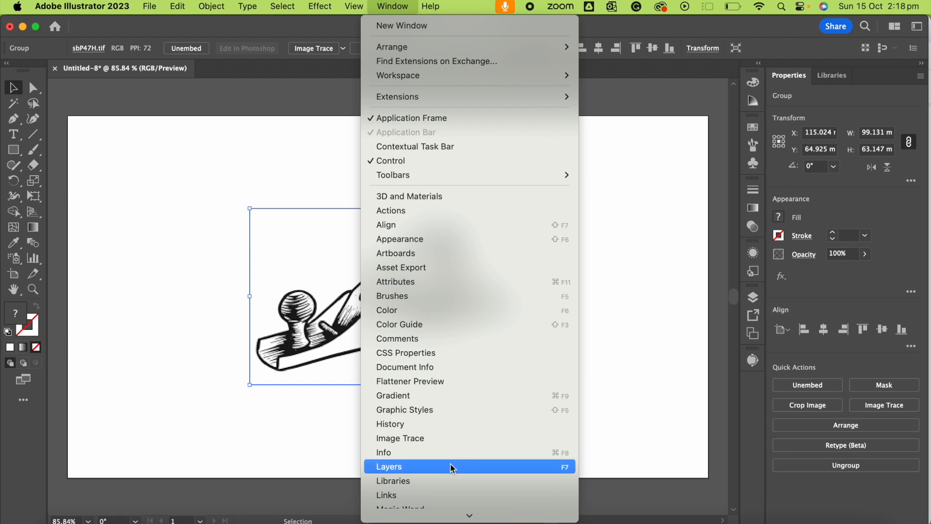
mouse_move(449, 441)
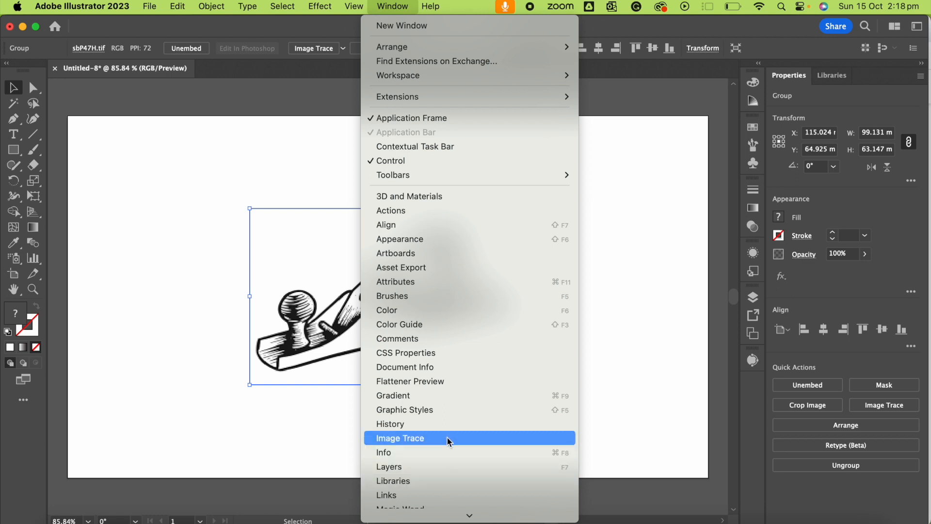
left_click(401, 437)
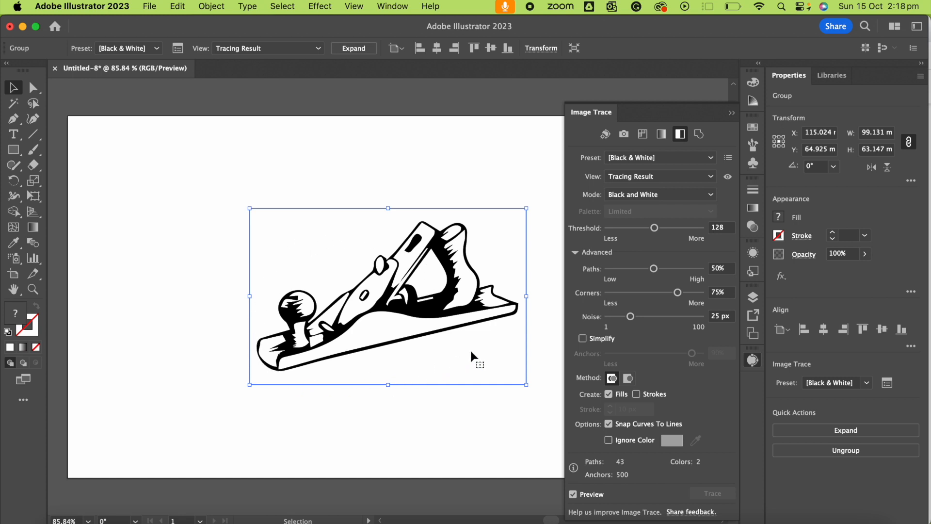
mouse_move(674, 232)
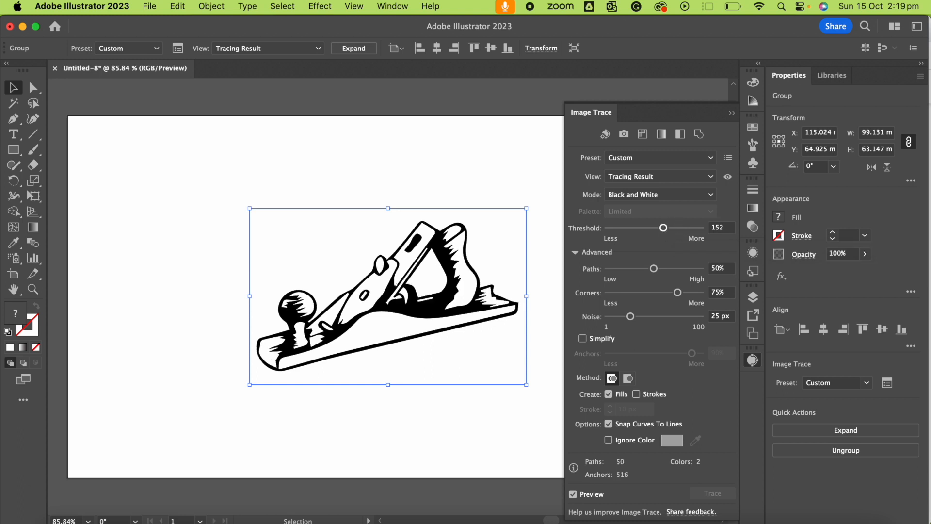
mouse_move(654, 282)
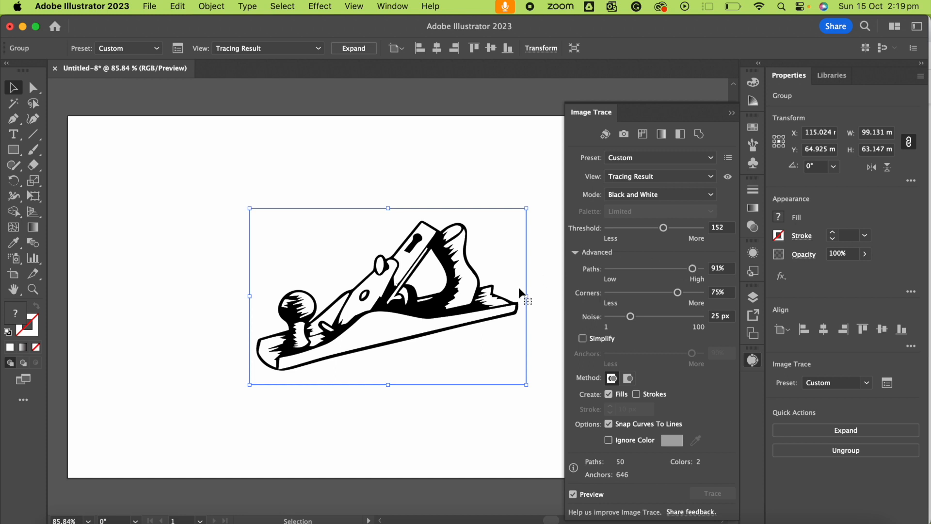
mouse_move(787, 403)
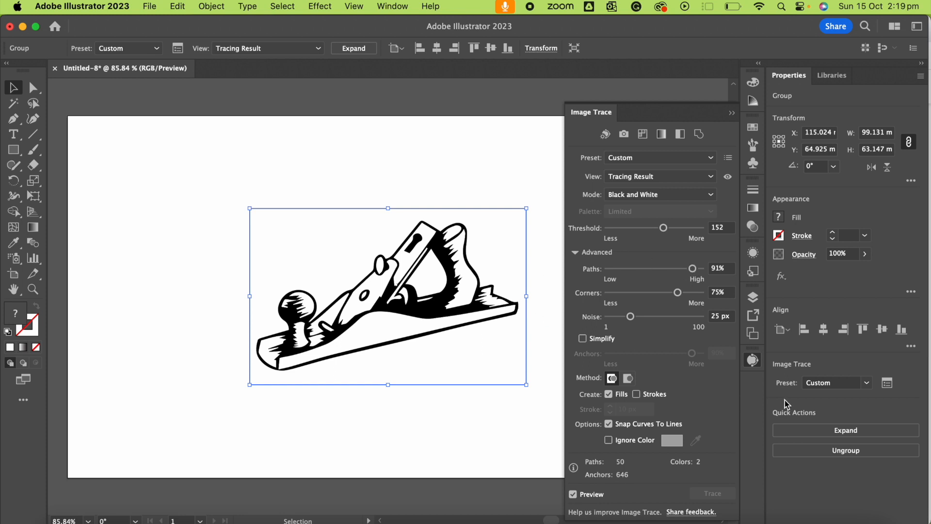
mouse_move(846, 430)
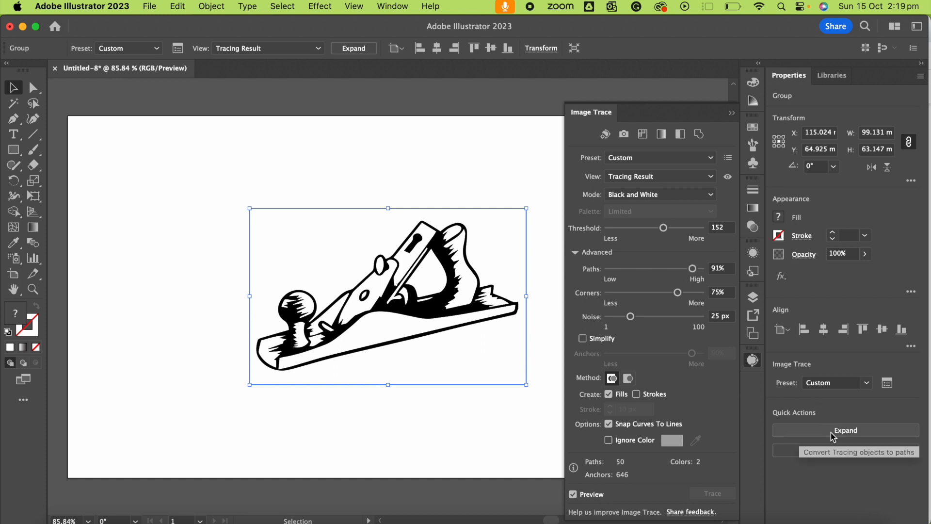
Expand the trace into paths, ungroup them and remove the white background shape
left_click(845, 430)
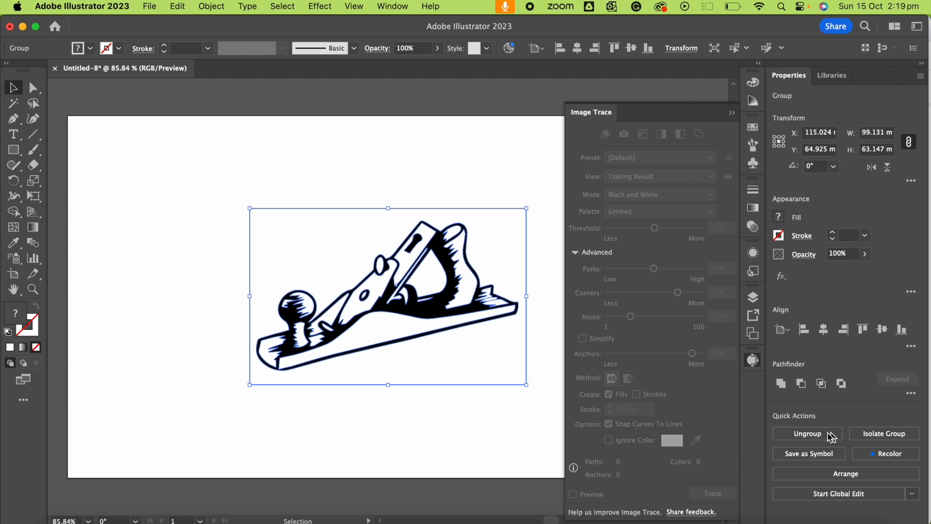
mouse_move(416, 393)
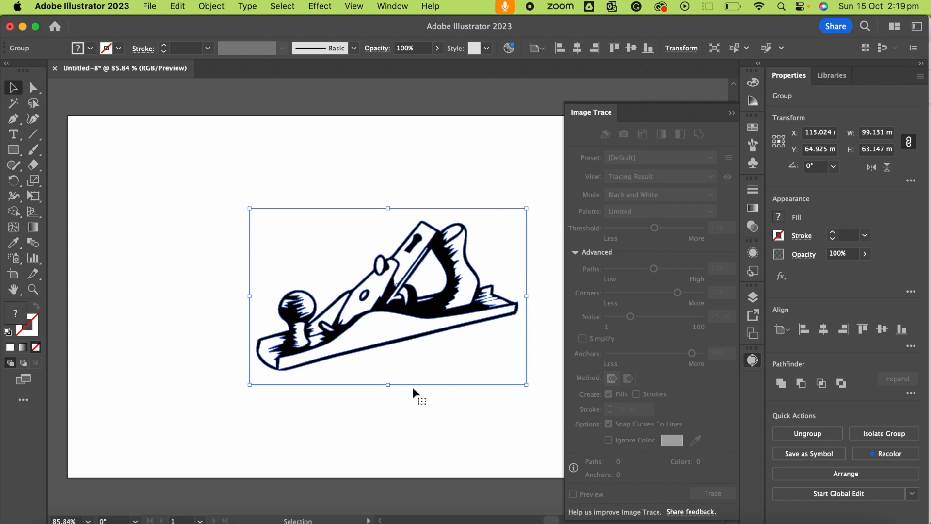
mouse_move(448, 412)
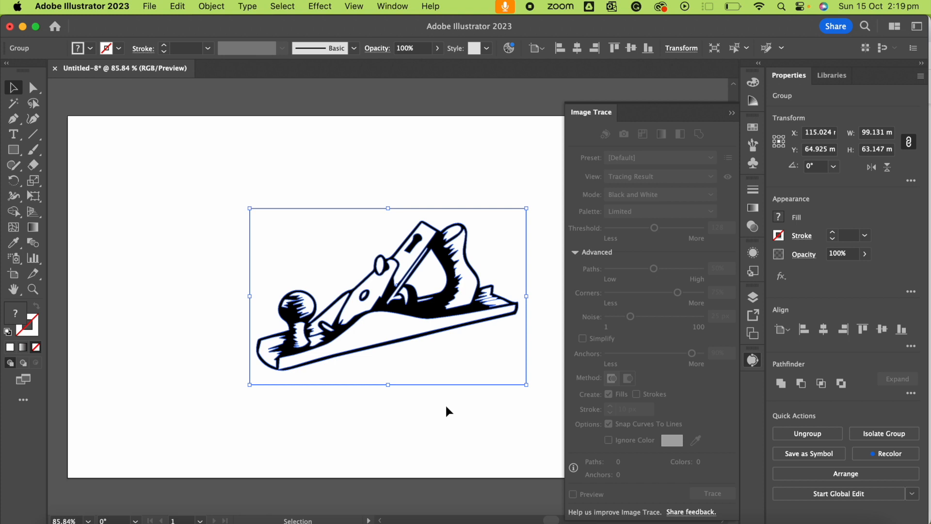
mouse_move(216, 209)
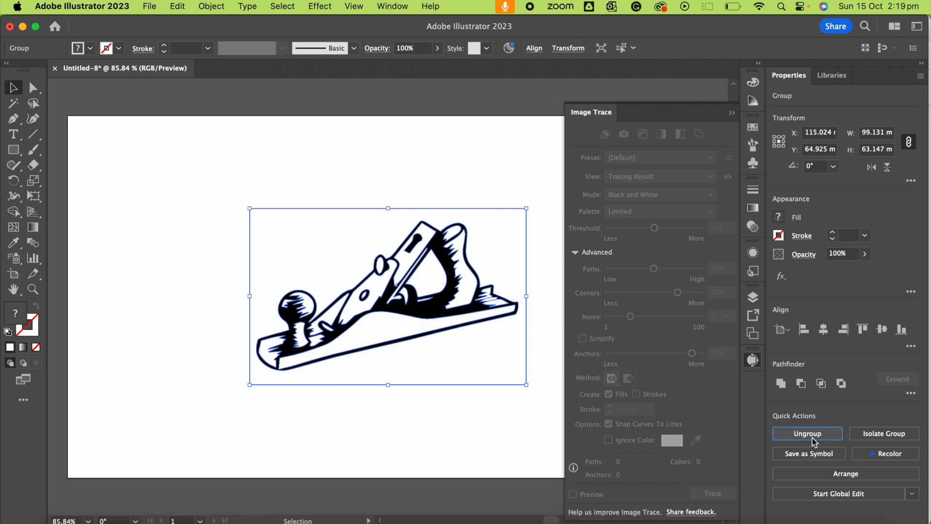
left_click(807, 433)
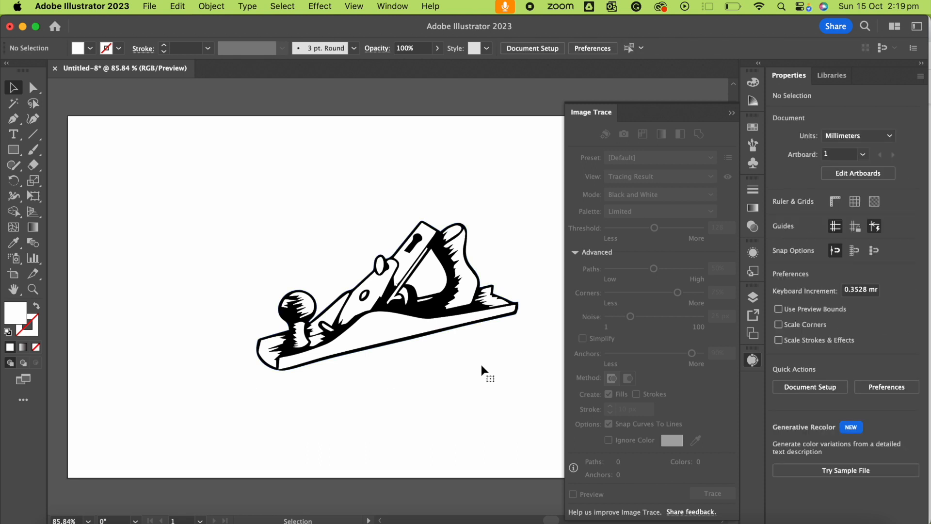
mouse_move(465, 284)
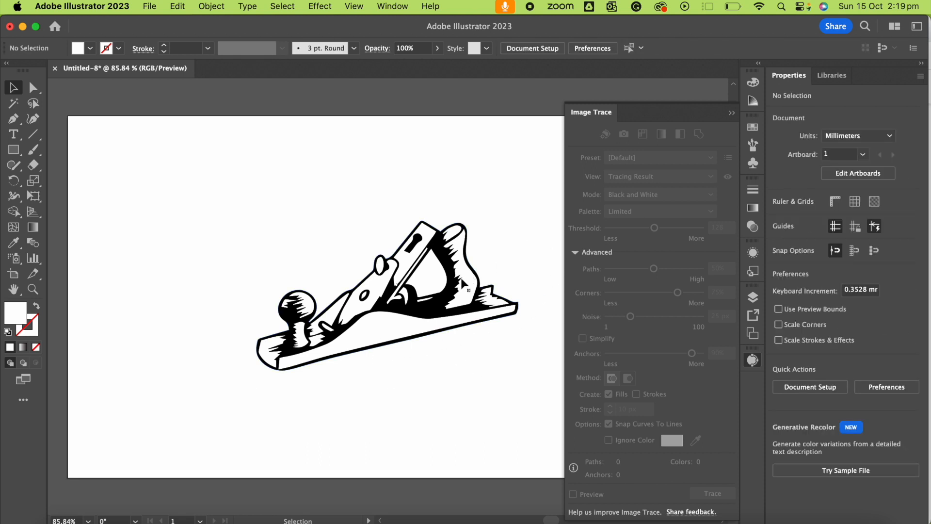
left_click(387, 279)
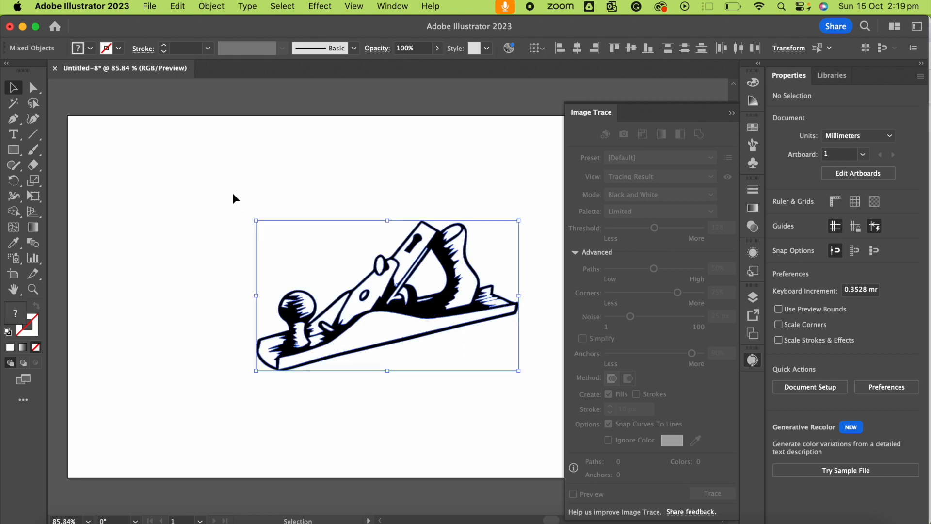
left_click(406, 316)
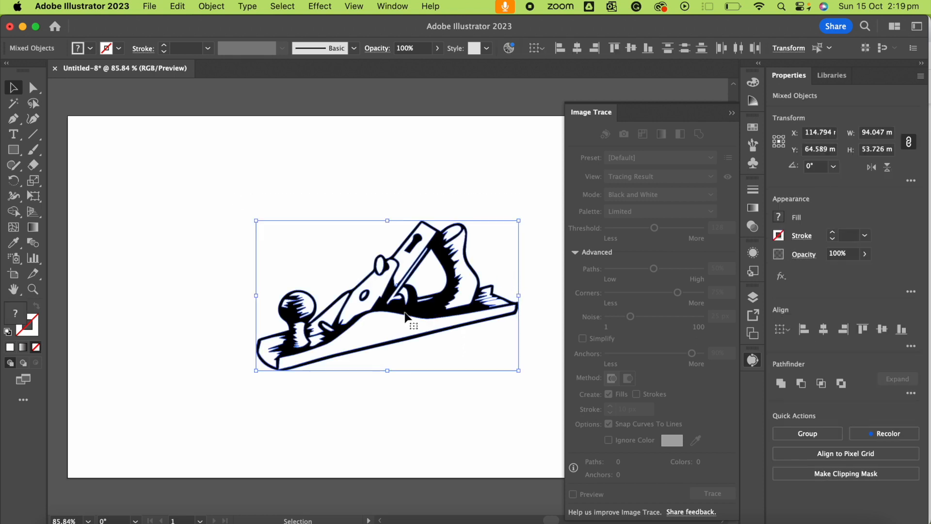
mouse_move(347, 204)
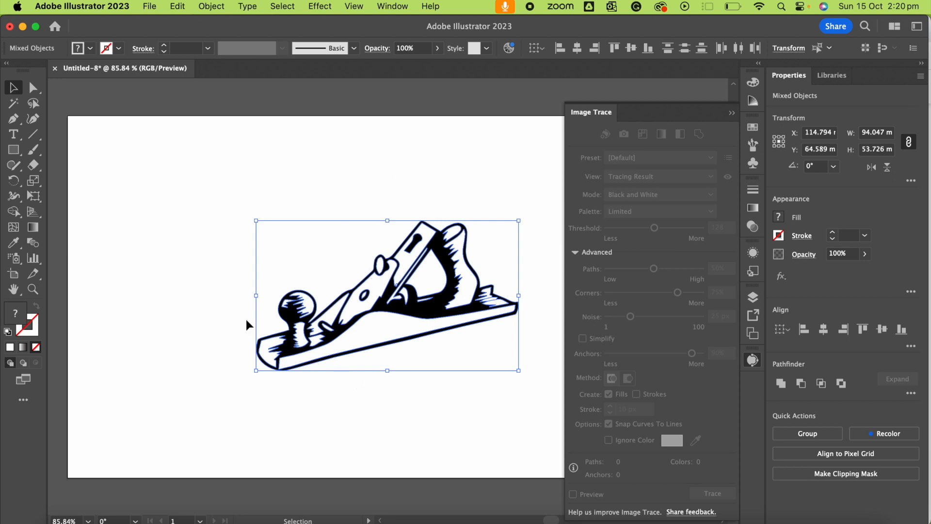
mouse_move(279, 350)
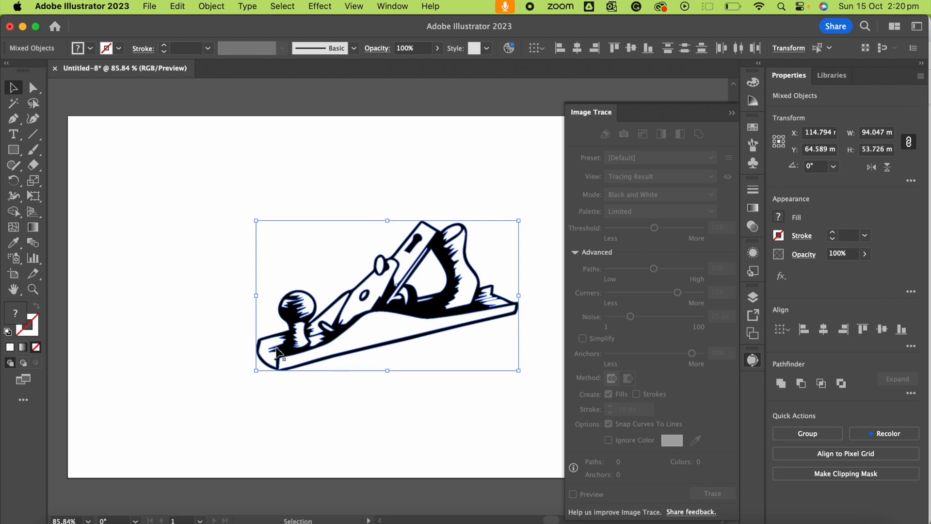
Group the plane shapes together and scale the group up to about 126 × 72 mm
left_click(806, 432)
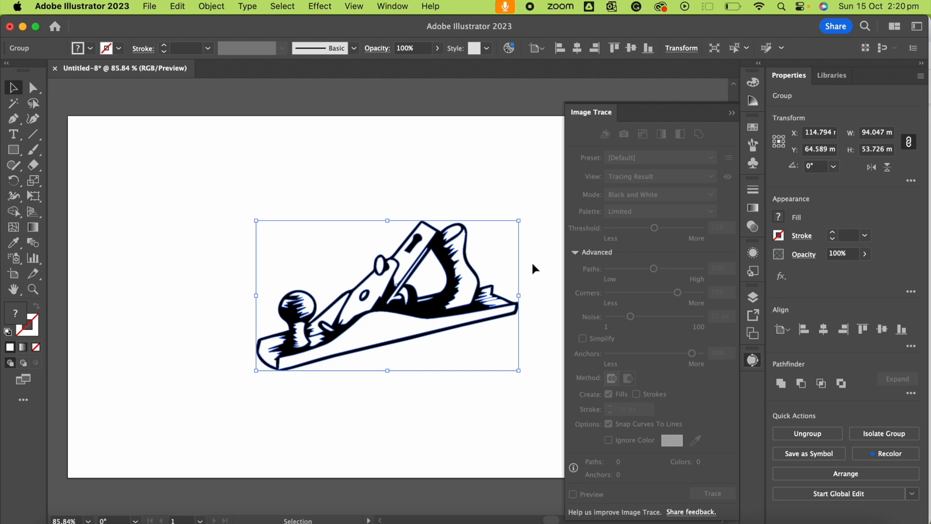
left_click(732, 113)
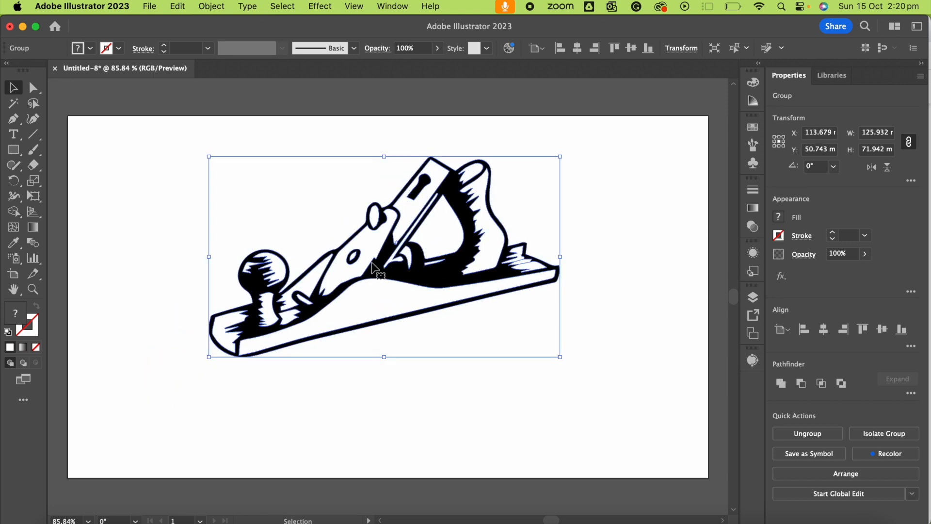
mouse_move(448, 385)
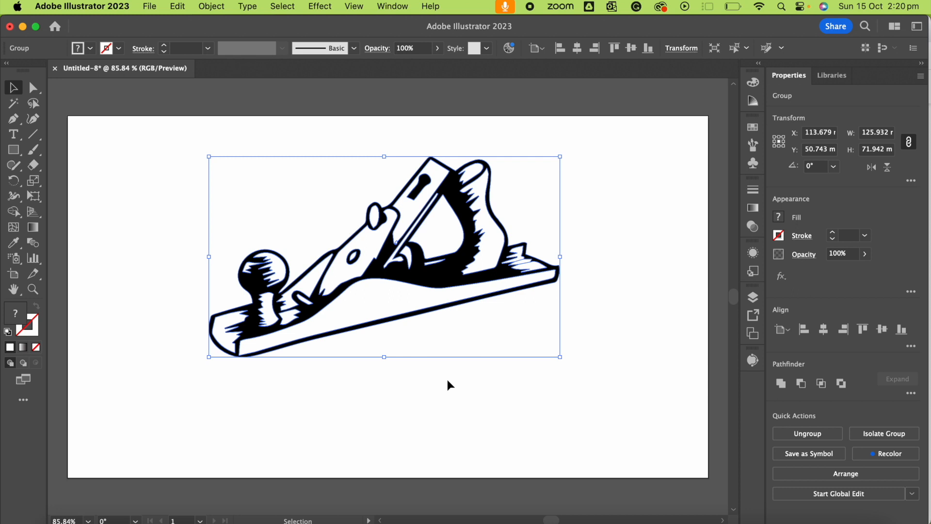
Bring up the File menu to reach the Save command
left_click(150, 6)
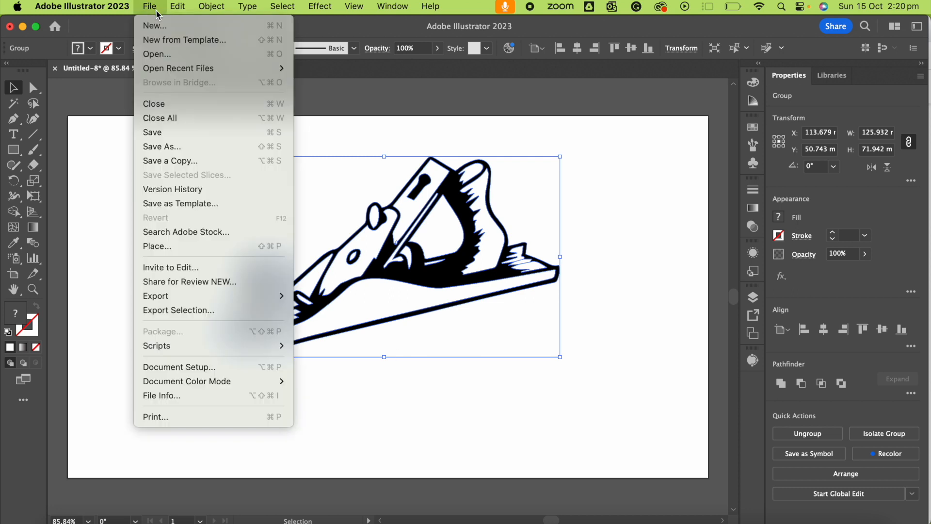
mouse_move(153, 132)
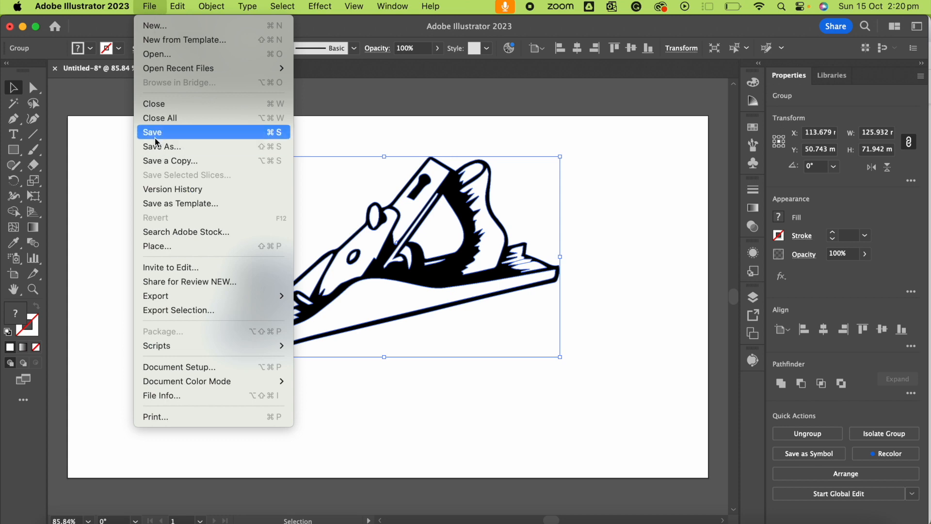
mouse_move(525, 368)
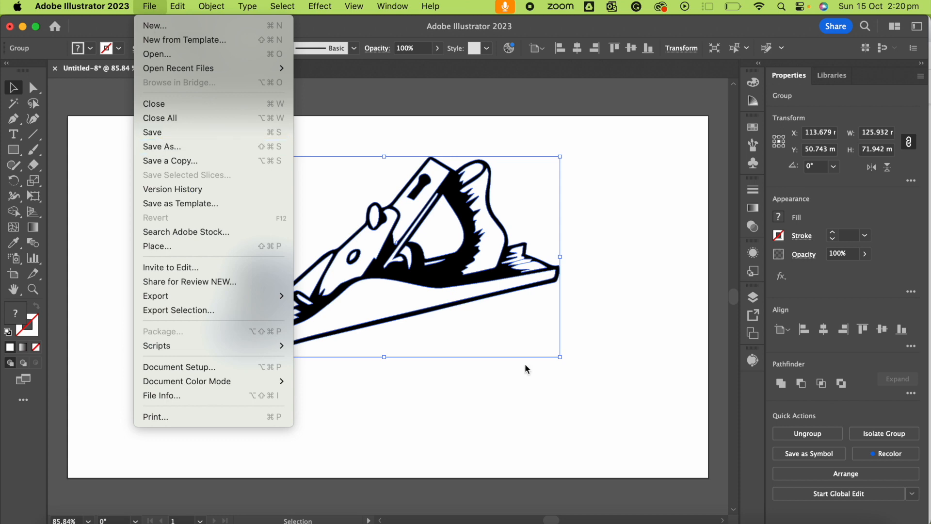